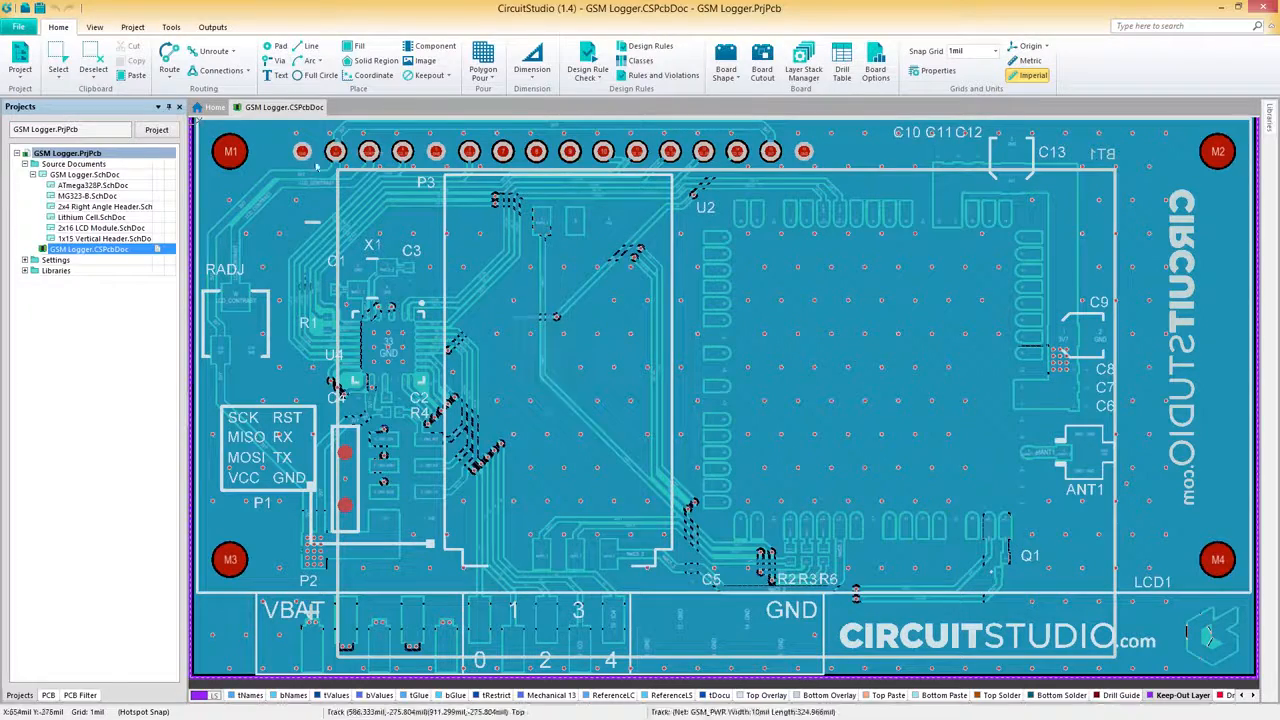
# Step: In System Preferences, confirm SVN under Version Control, then show Design Repositories
pyautogui.click(18, 27)
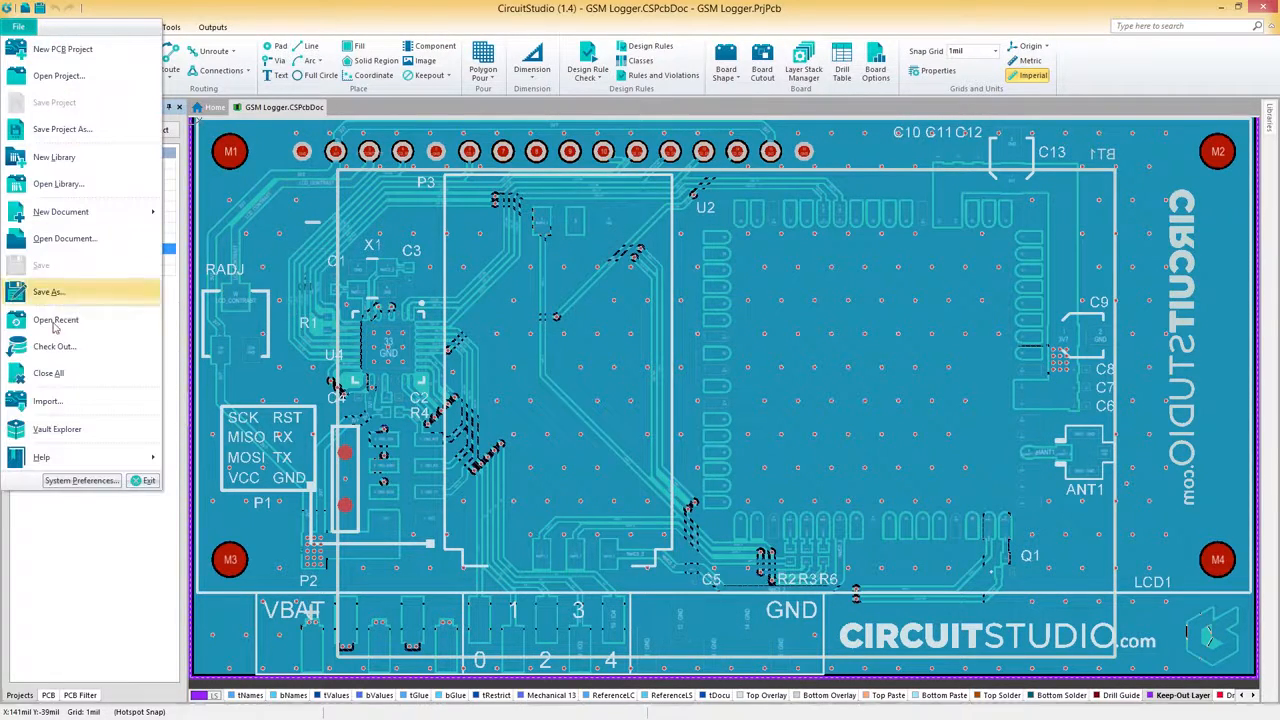
pyautogui.click(80, 480)
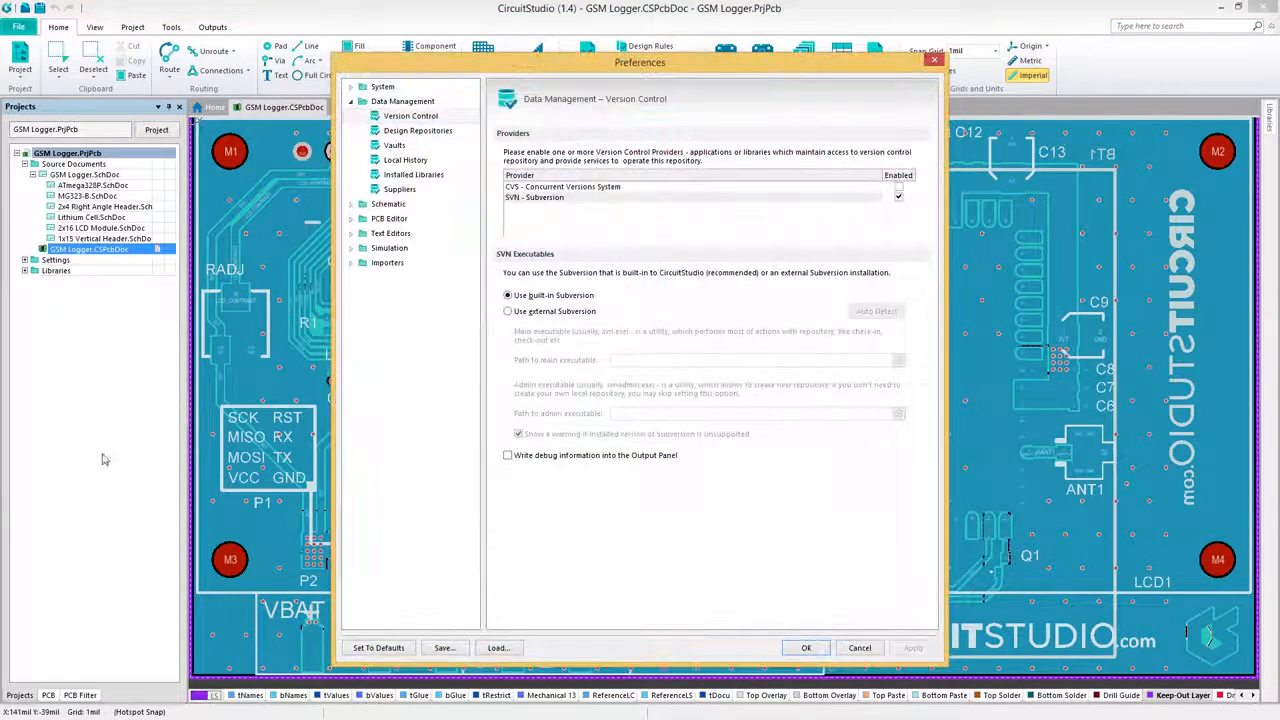
pyautogui.click(410, 115)
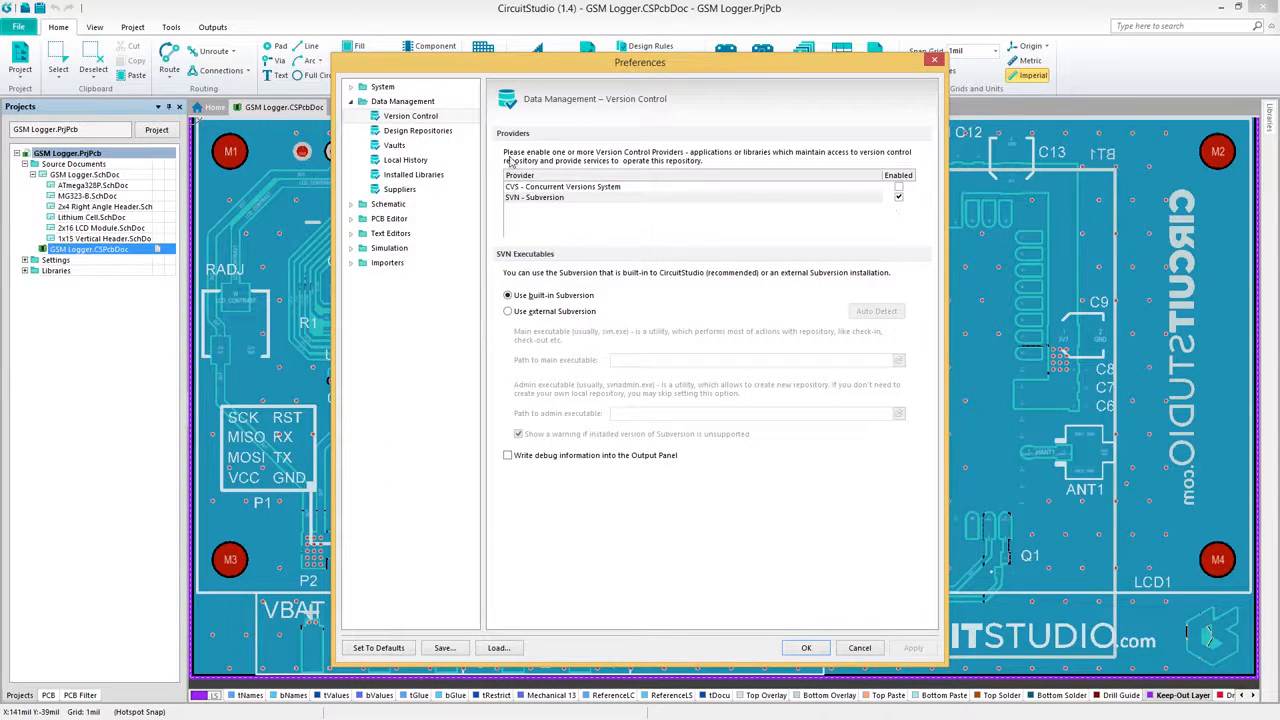
pyautogui.click(418, 131)
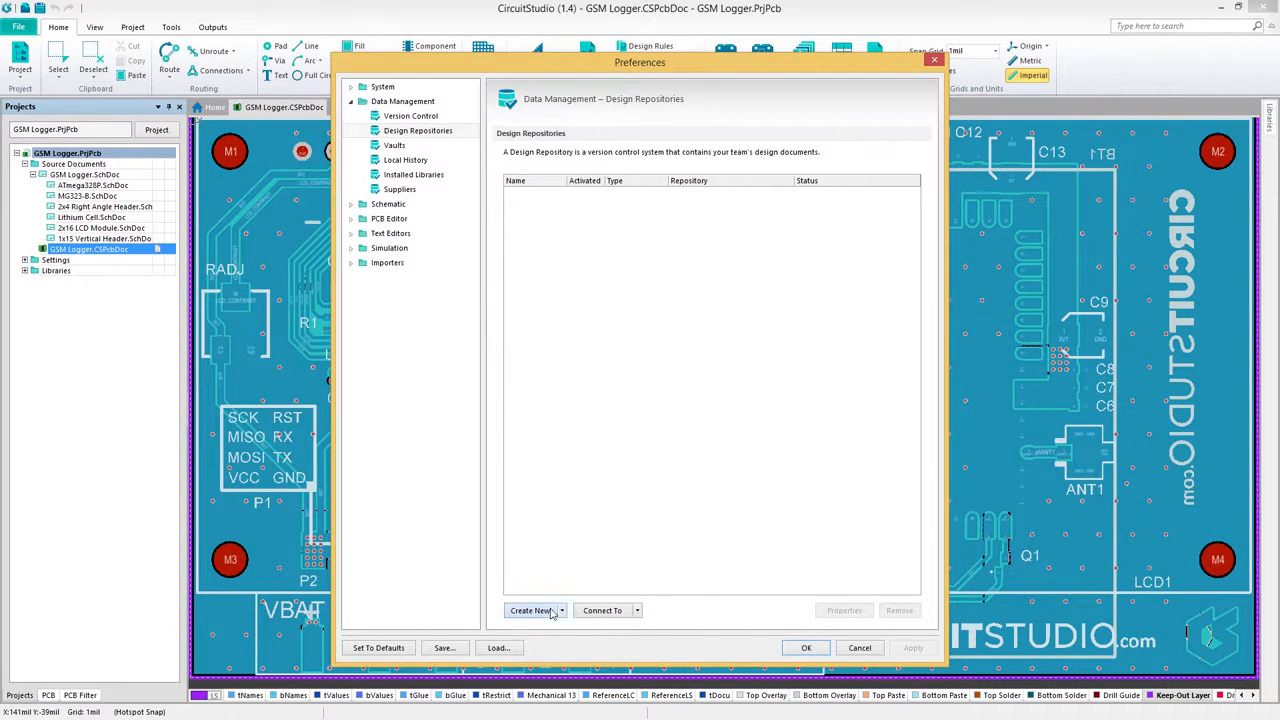
# Step: Create the SVN repository 'Example Repository' at its default location and apply preferences
pyautogui.click(530, 610)
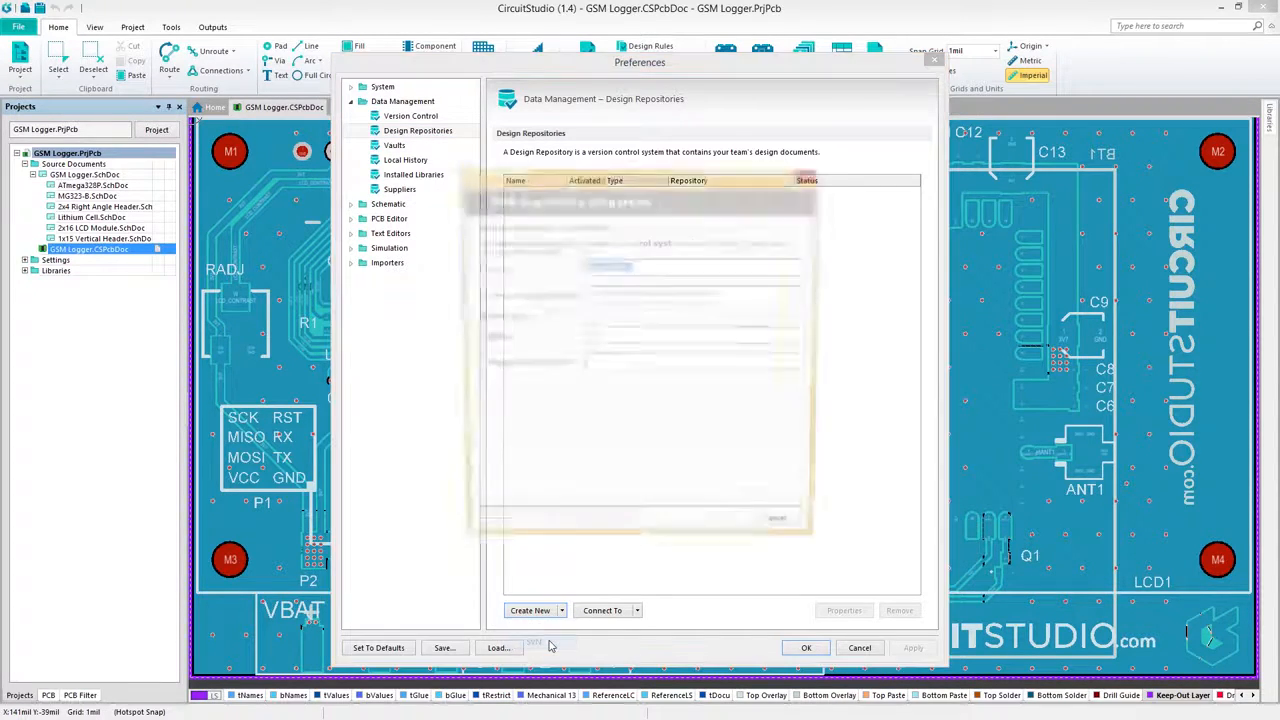
pyautogui.click(530, 610)
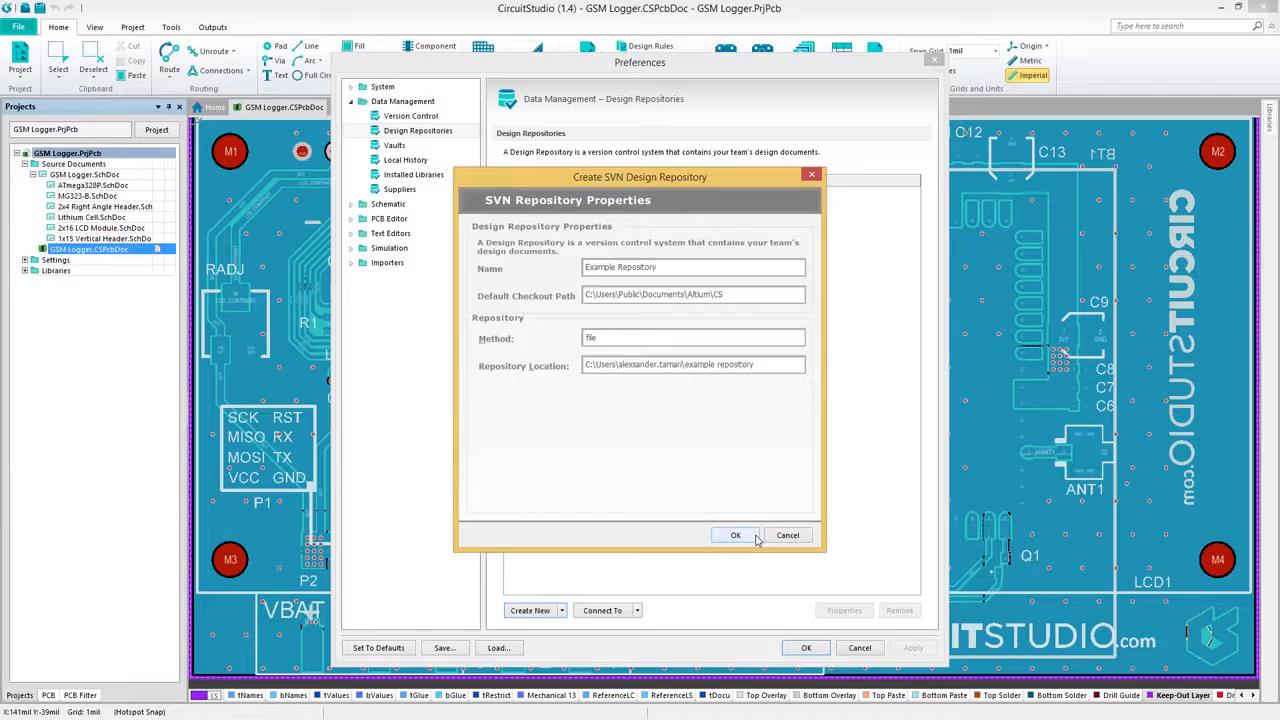
pyautogui.click(735, 535)
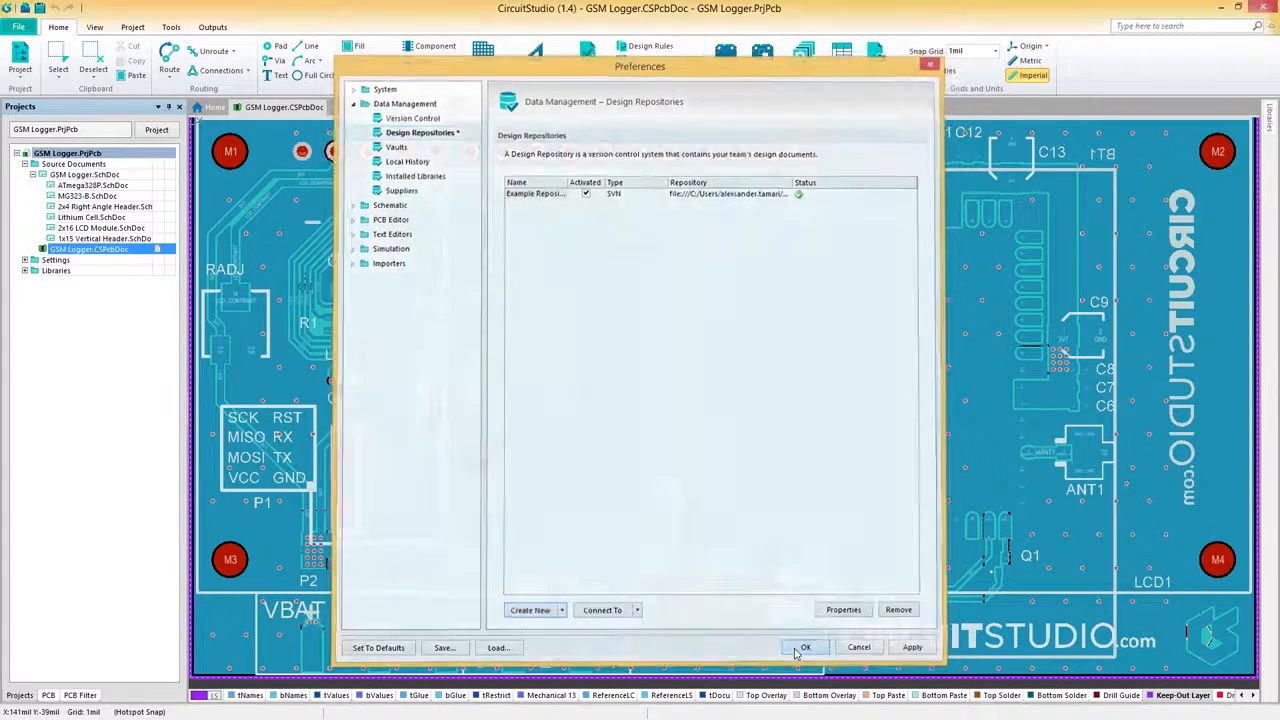
pyautogui.click(805, 647)
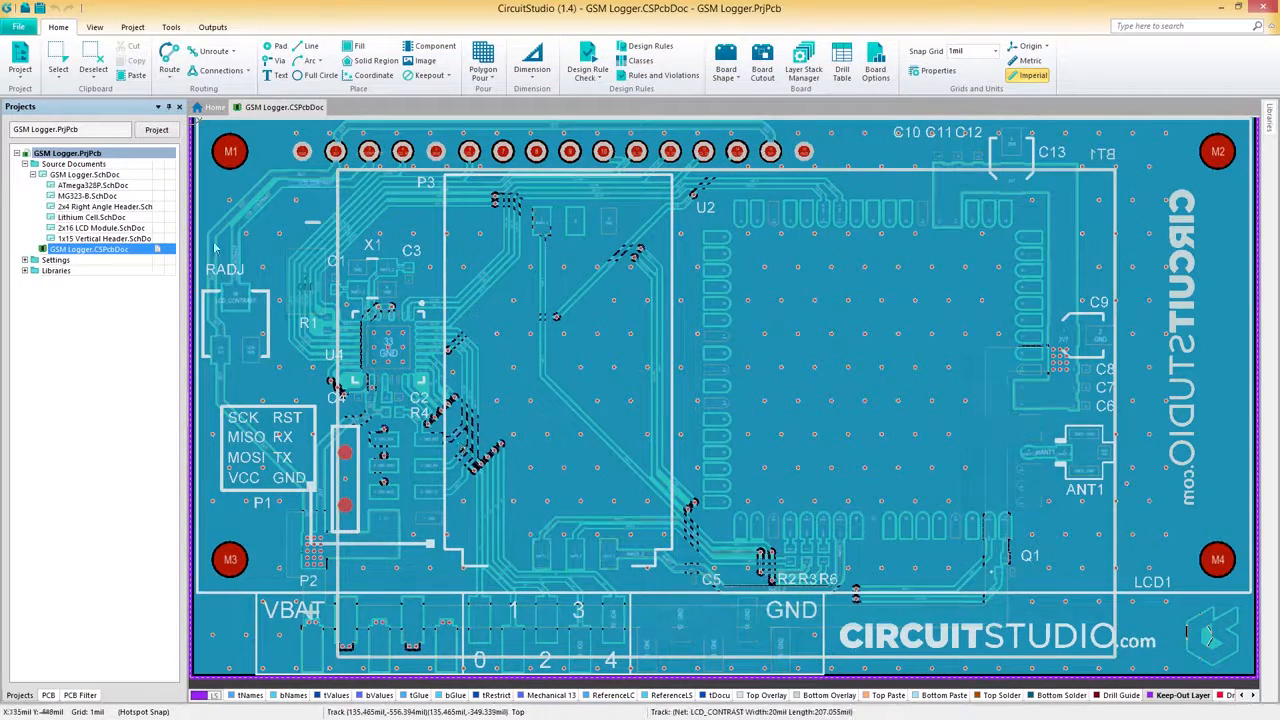
# Step: Add the GSM Logger project folder to version control under a new GSM Logger_EX repository folder
pyautogui.rightClick(68, 152)
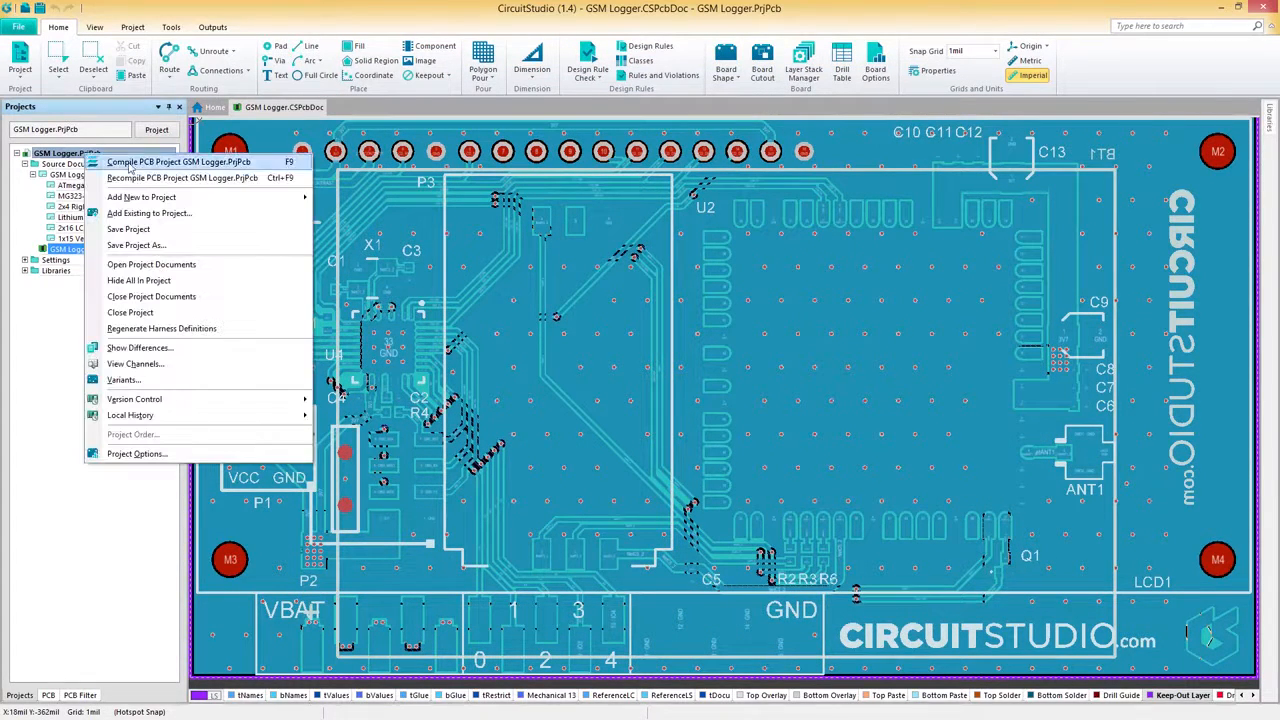
pyautogui.moveTo(133, 399)
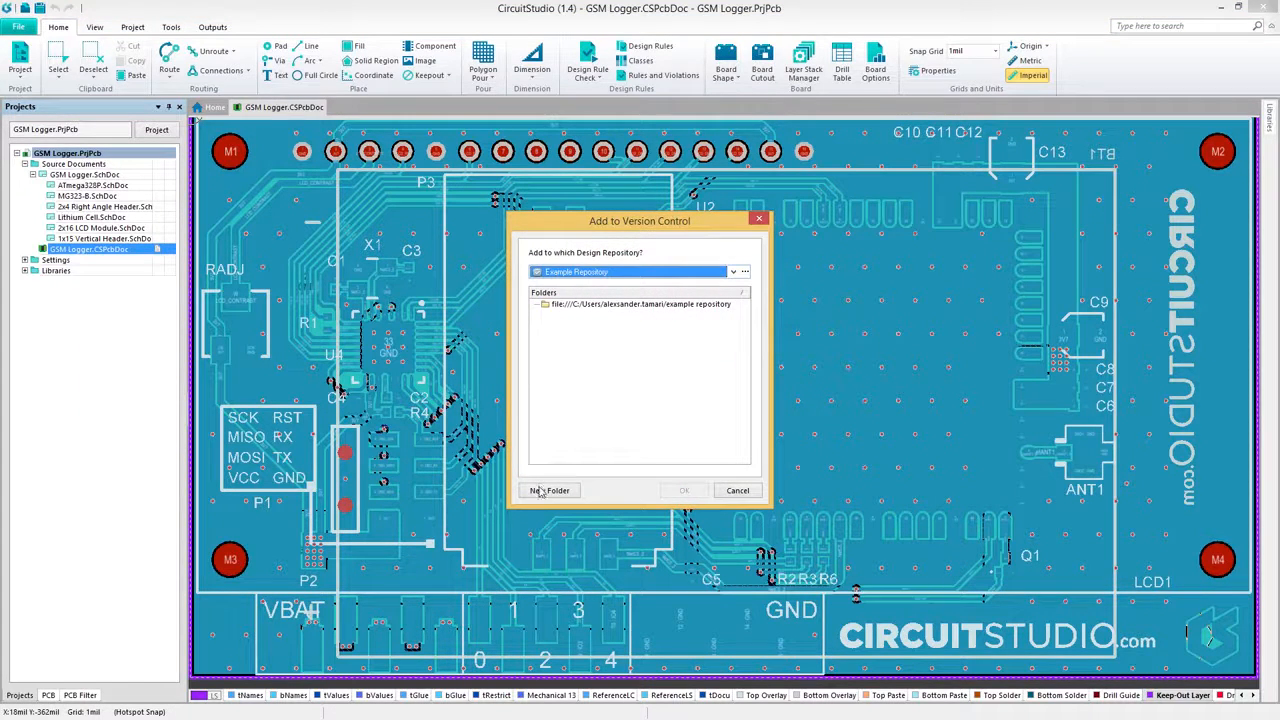
pyautogui.click(549, 490)
pyautogui.write('GSM Logger_EX')
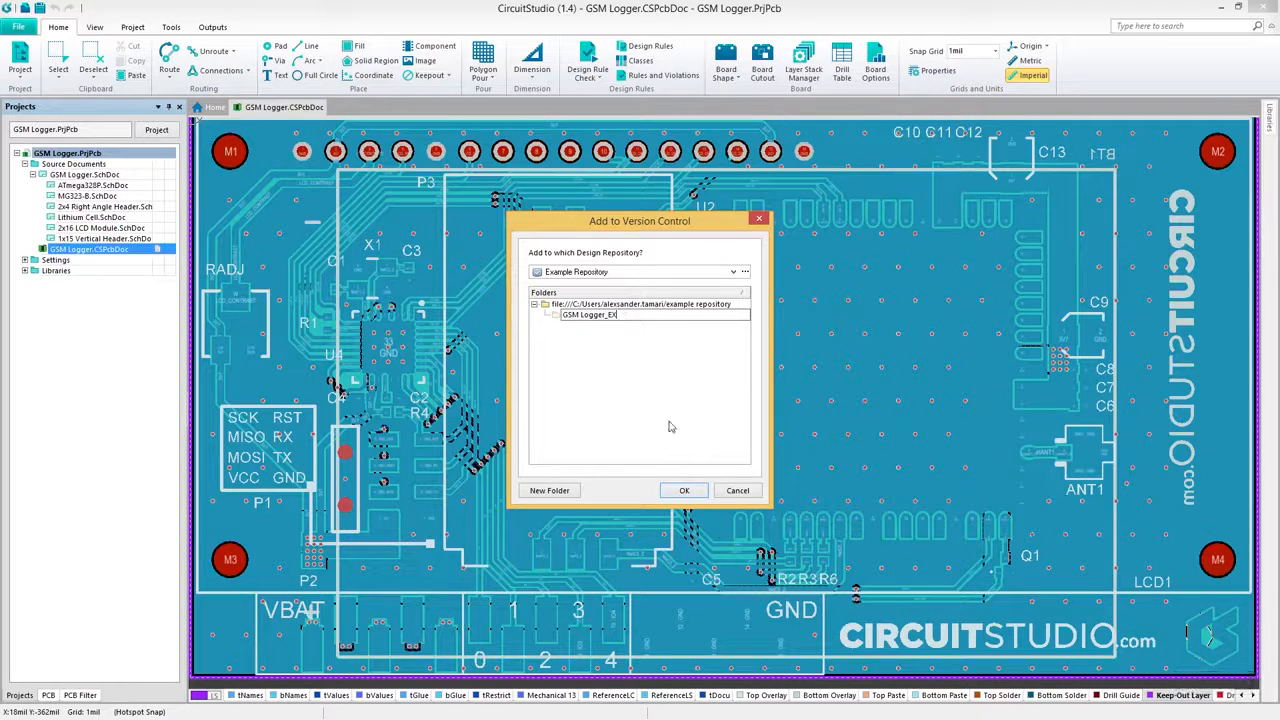
pyautogui.click(684, 490)
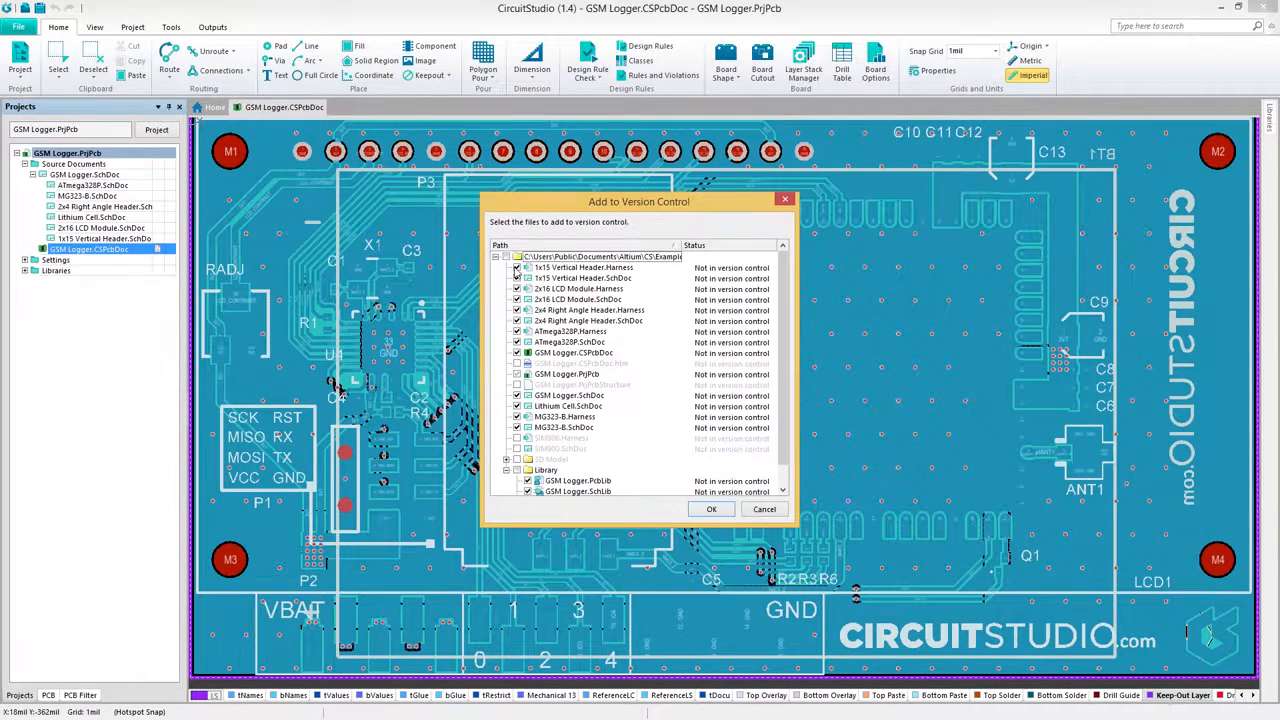
pyautogui.click(583, 278)
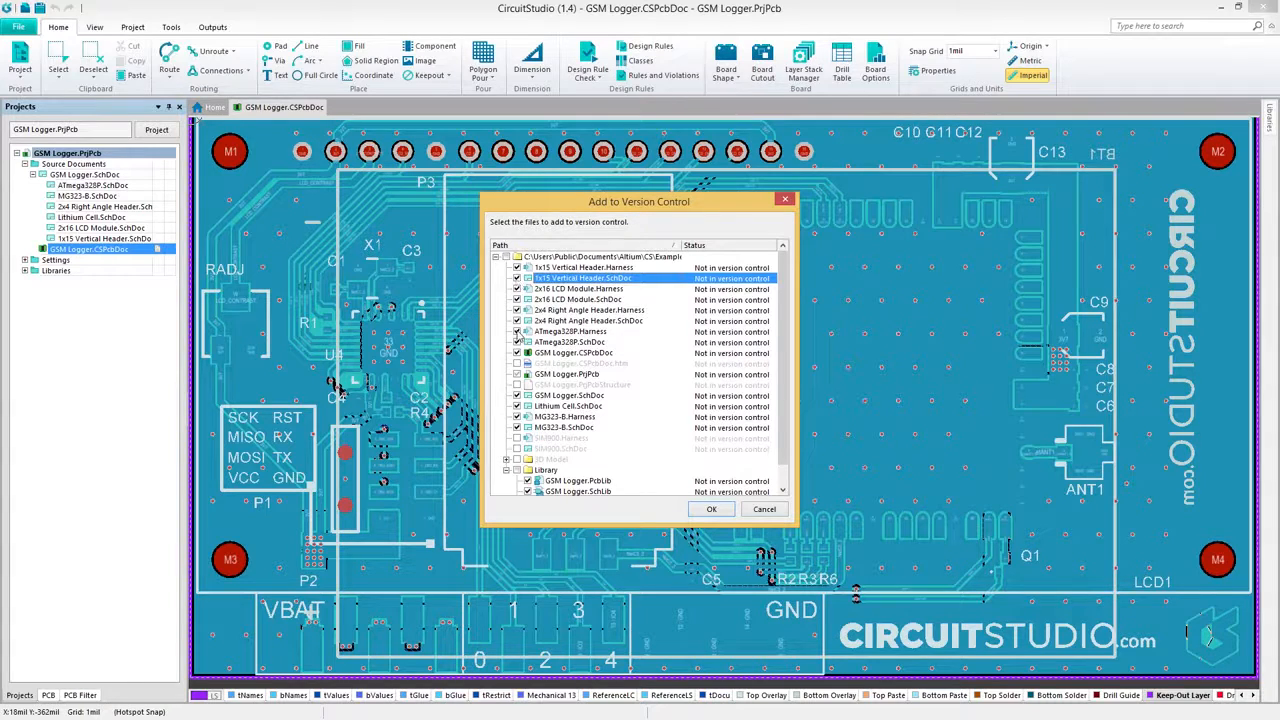
pyautogui.click(569, 395)
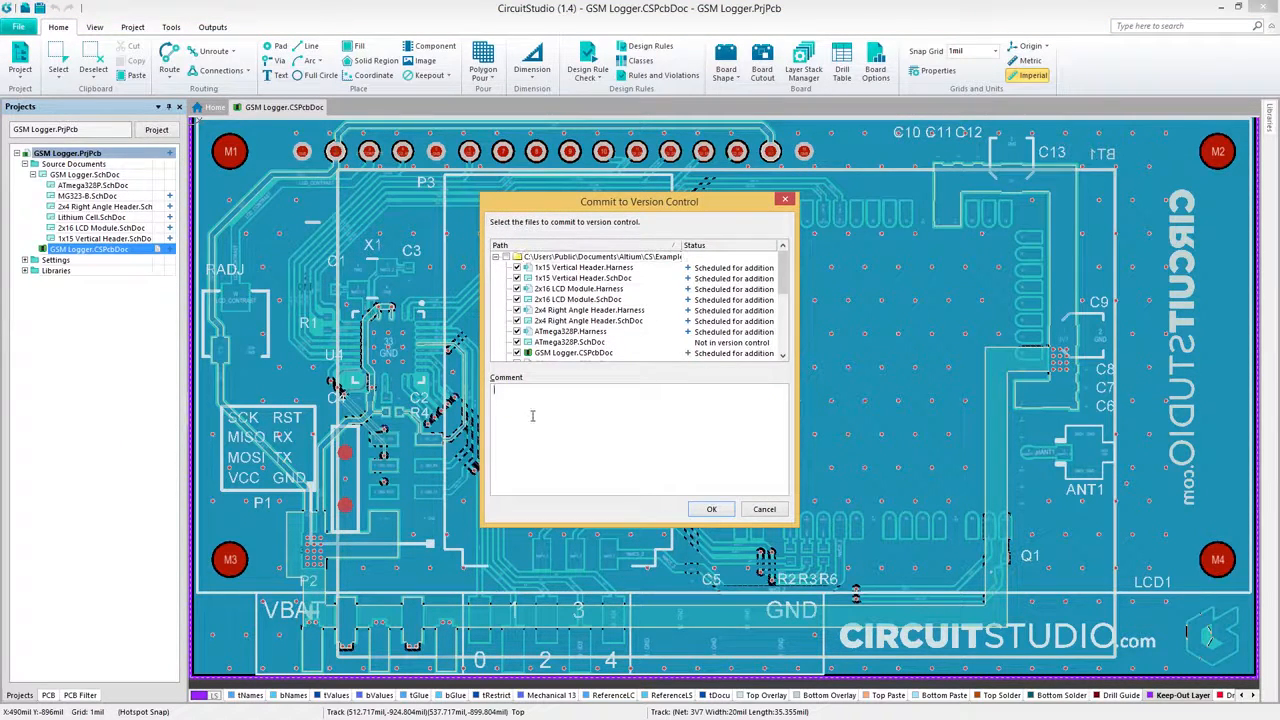
# Step: Commit the GSM Logger project files with the comment 'Informative Comment'
pyautogui.write('Informative C')
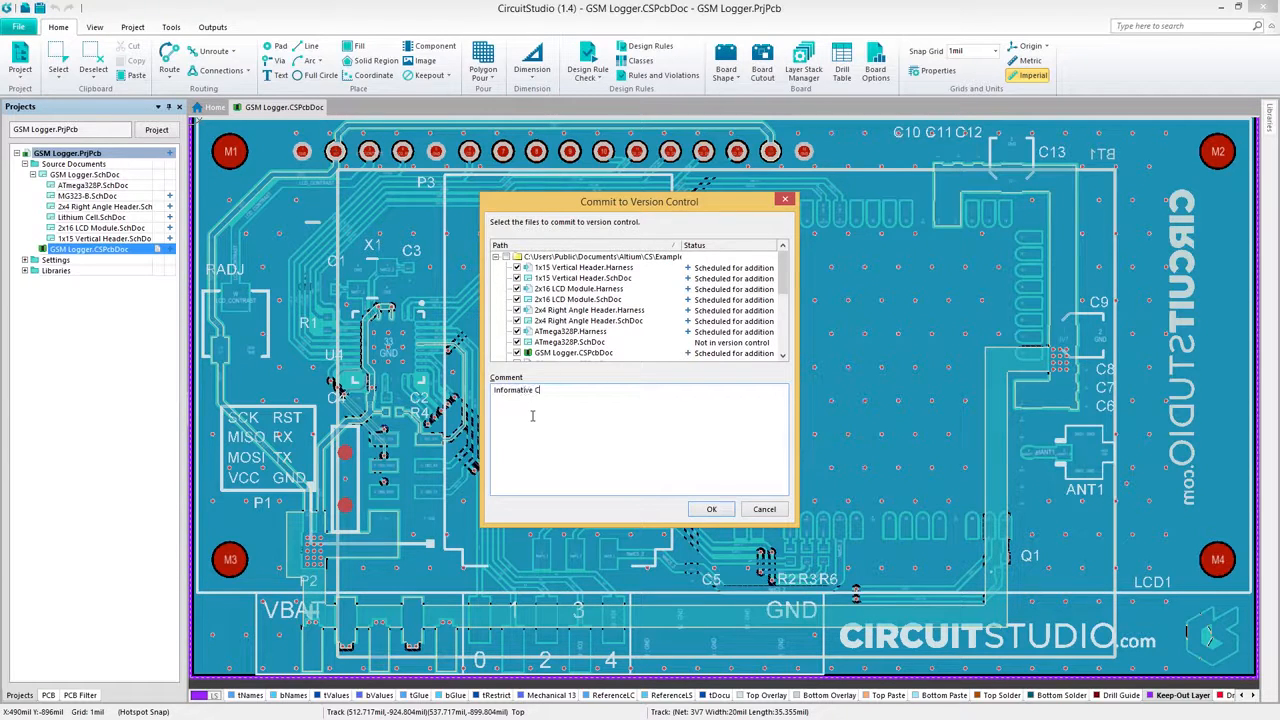
pyautogui.write('omment')
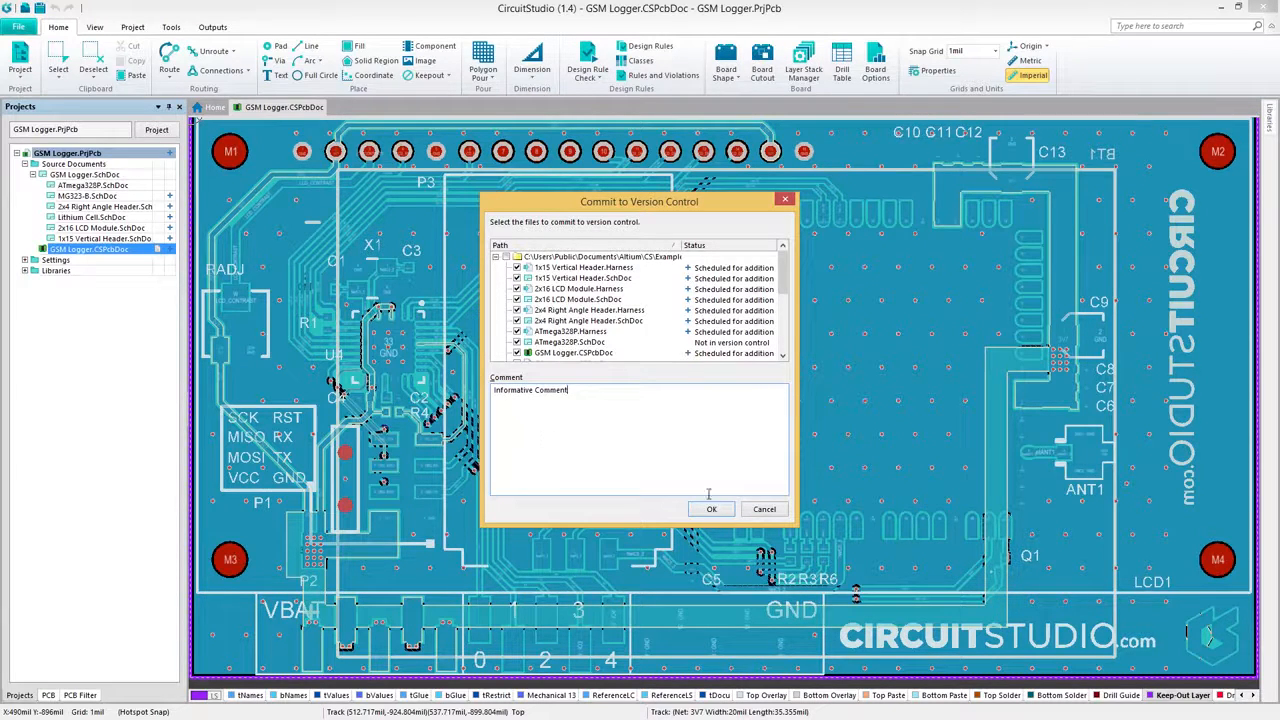
pyautogui.click(711, 509)
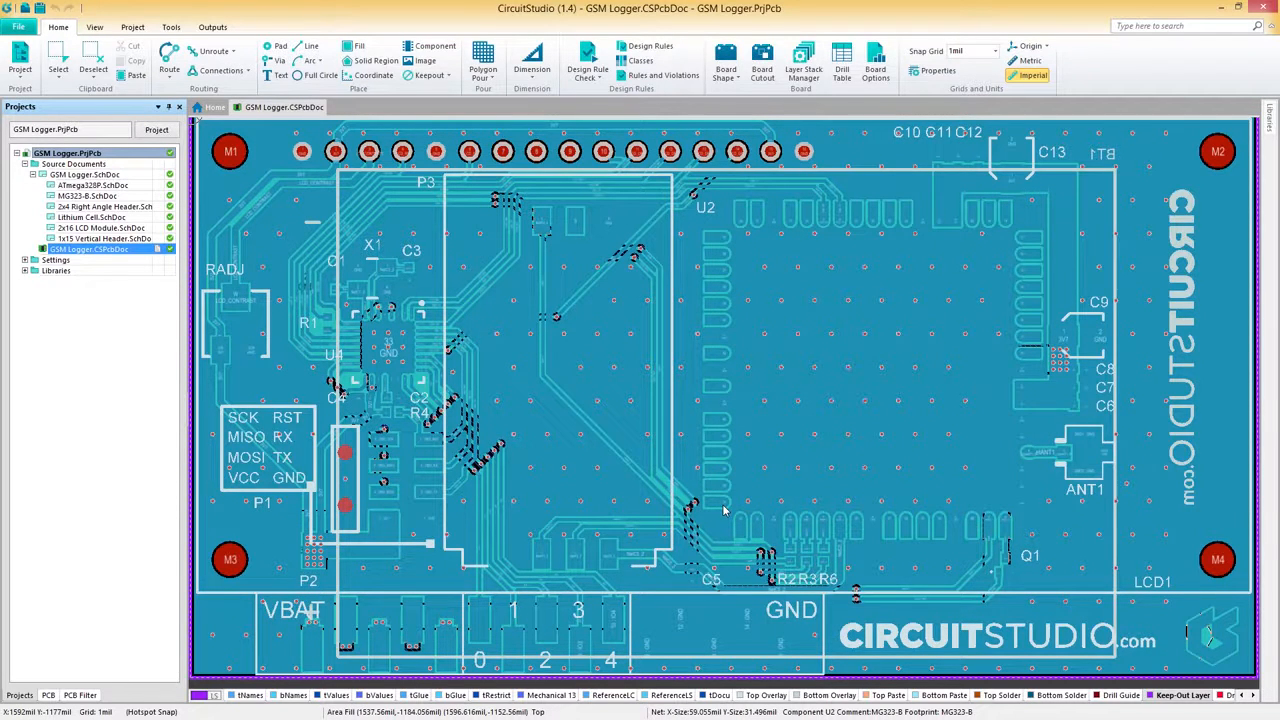
pyautogui.moveTo(635, 432)
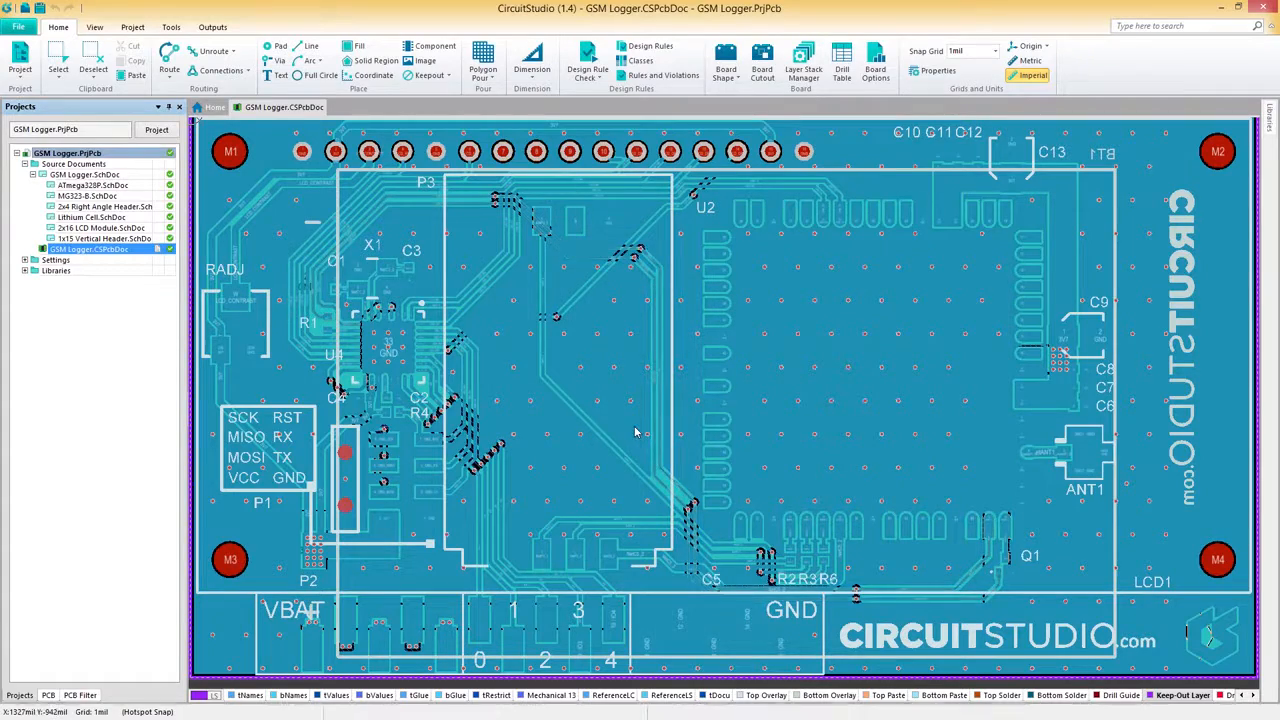
# Step: Unpour all board polygons and start a version control commit of the PCB file
pyautogui.rightClick(635, 431)
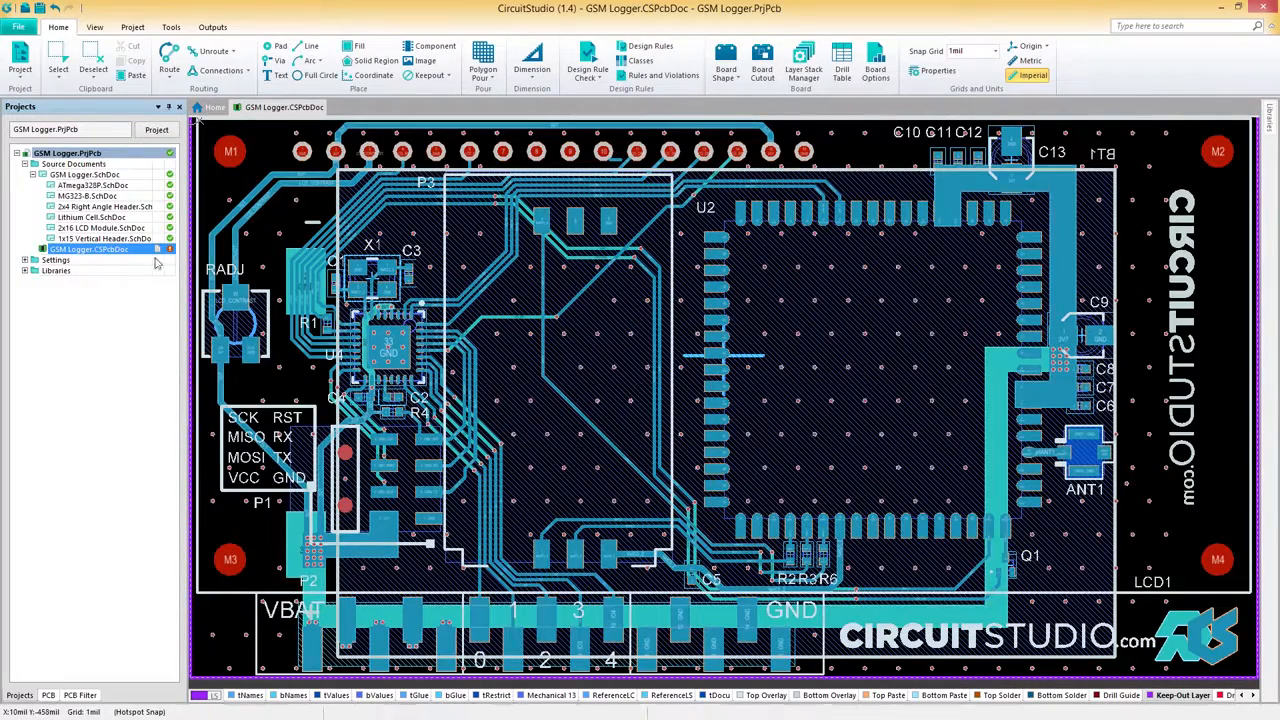
pyautogui.rightClick(90, 248)
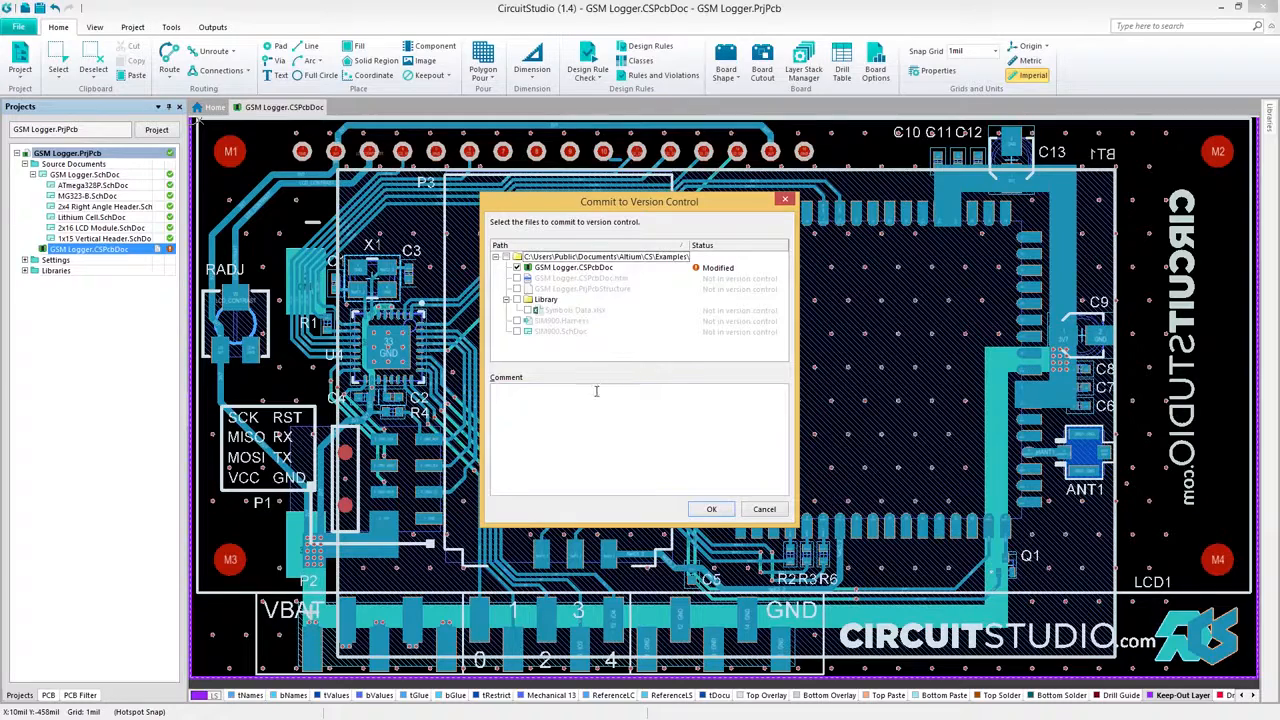
# Step: Commit the modified GSM Logger PCB with the comment 'Unpoured Polygons'
pyautogui.write('Unpoured Polygons')
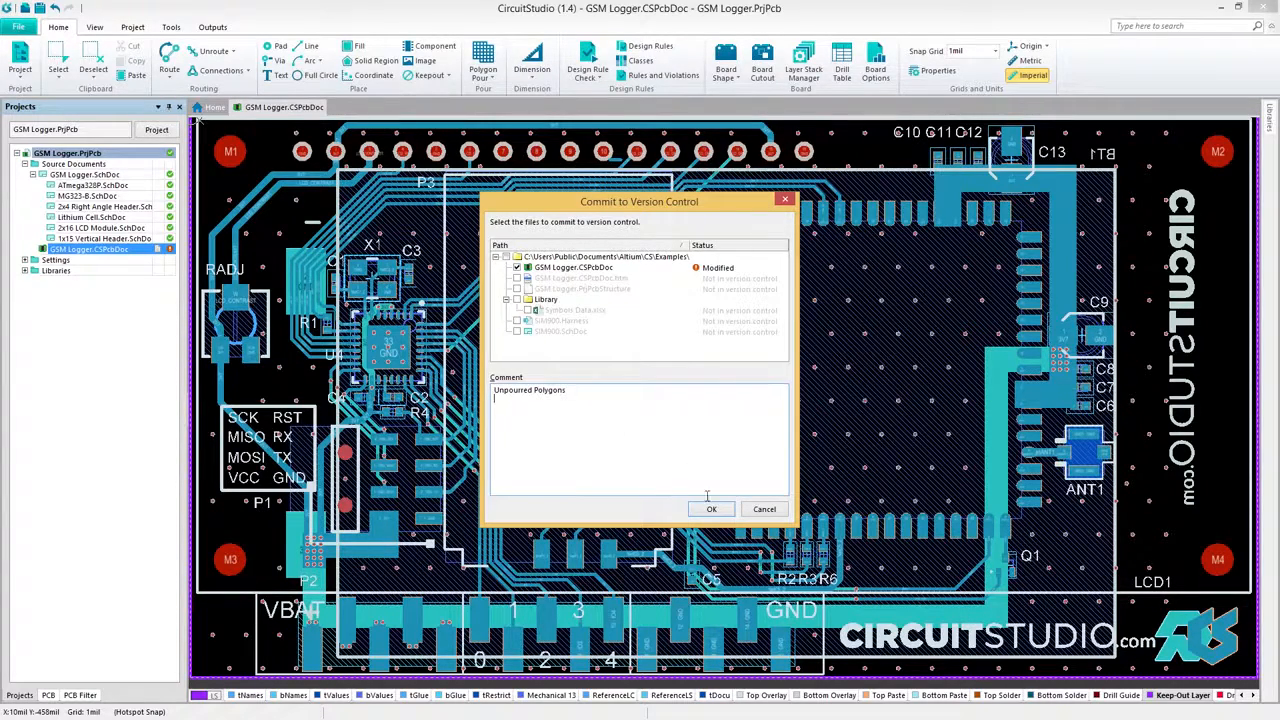
pyautogui.click(711, 509)
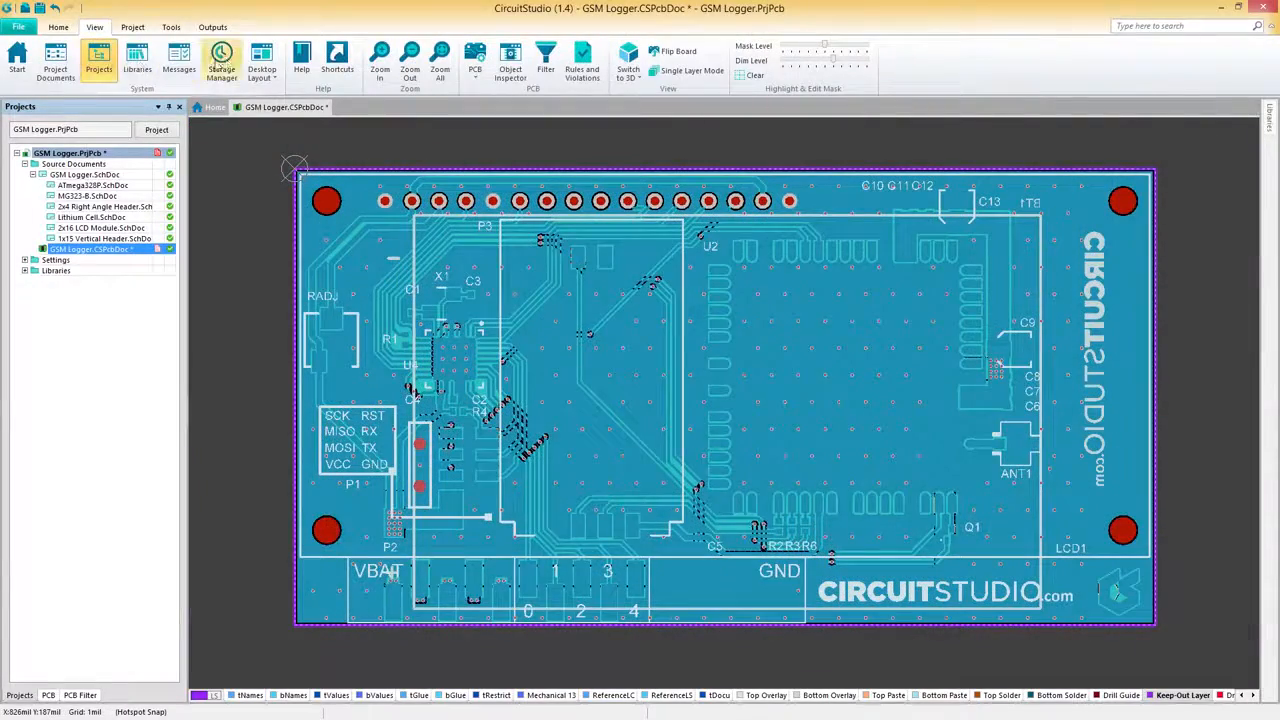
# Step: In the Storage Manager, select Revisions 4 and 3 and bring up the Compare option
pyautogui.click(221, 60)
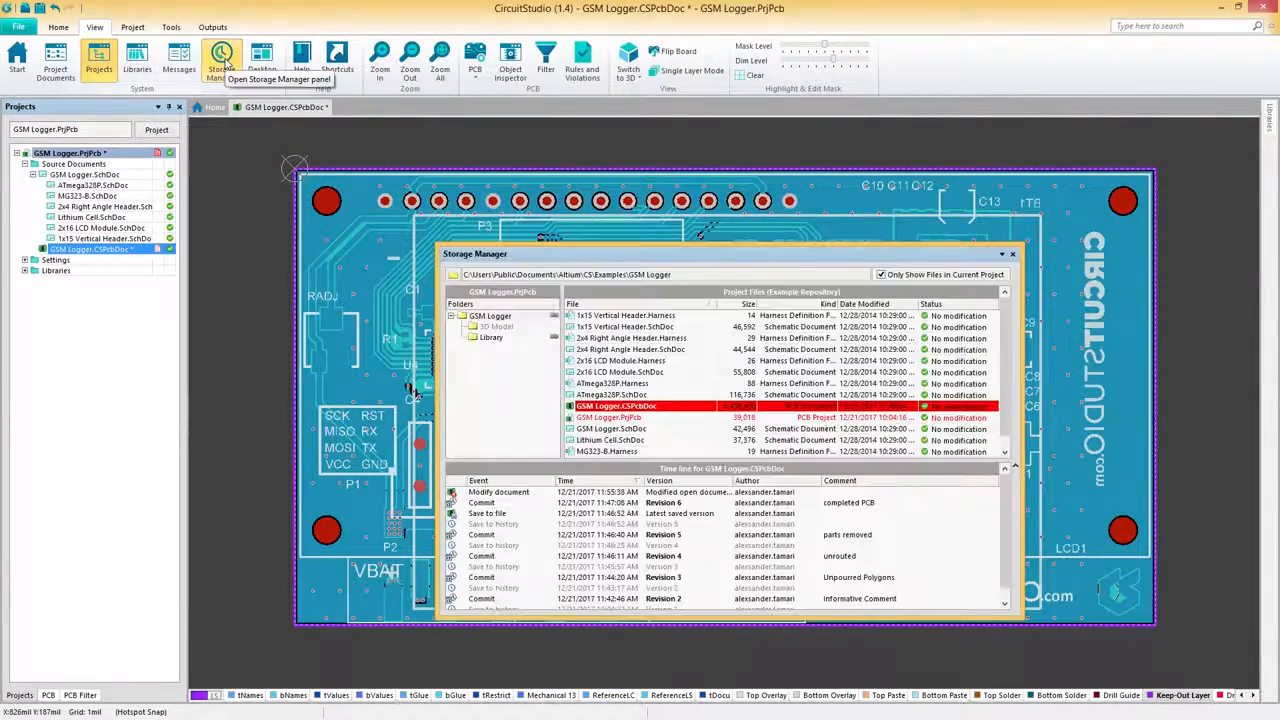
pyautogui.moveTo(905, 429)
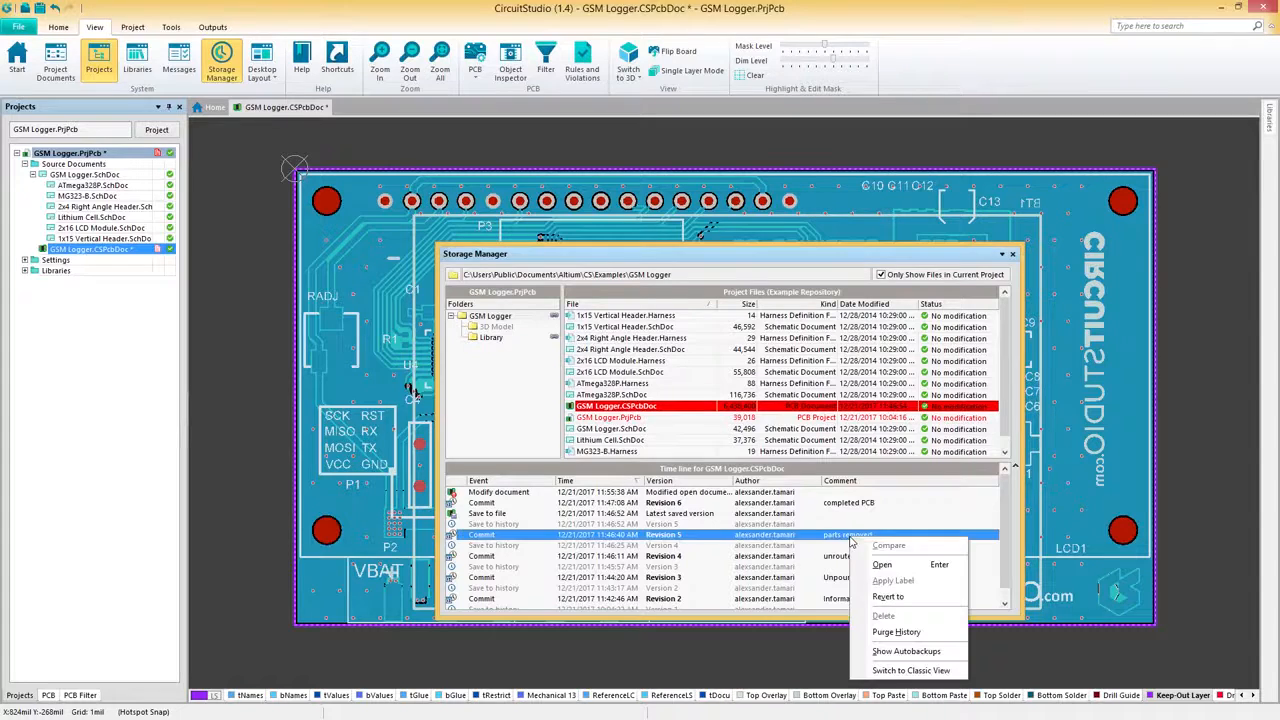
pyautogui.moveTo(793, 545)
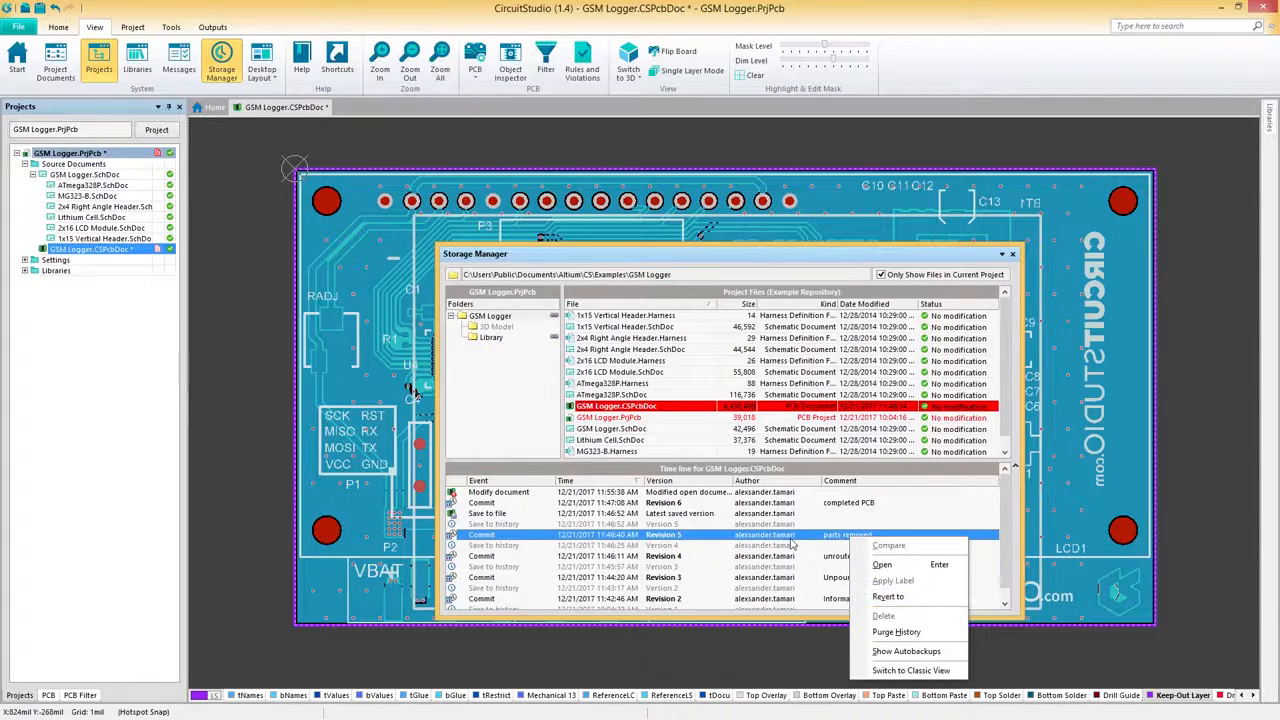
pyautogui.click(650, 556)
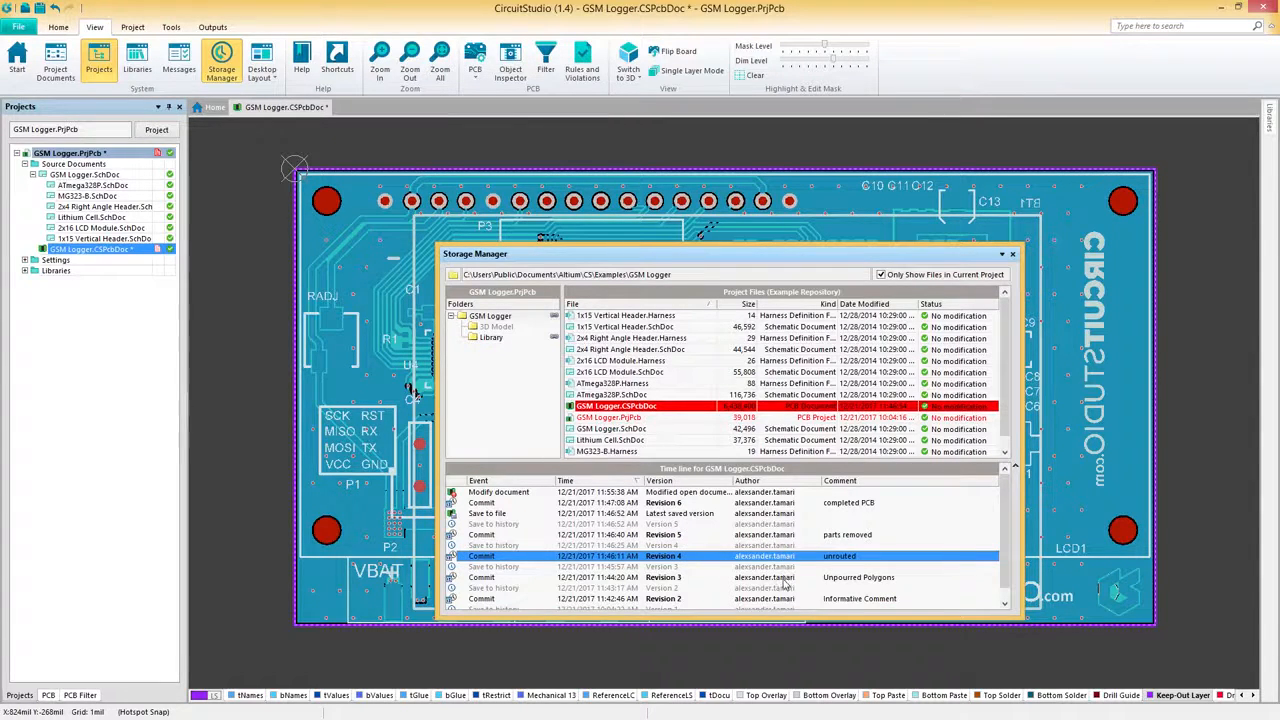
pyautogui.rightClick(785, 585)
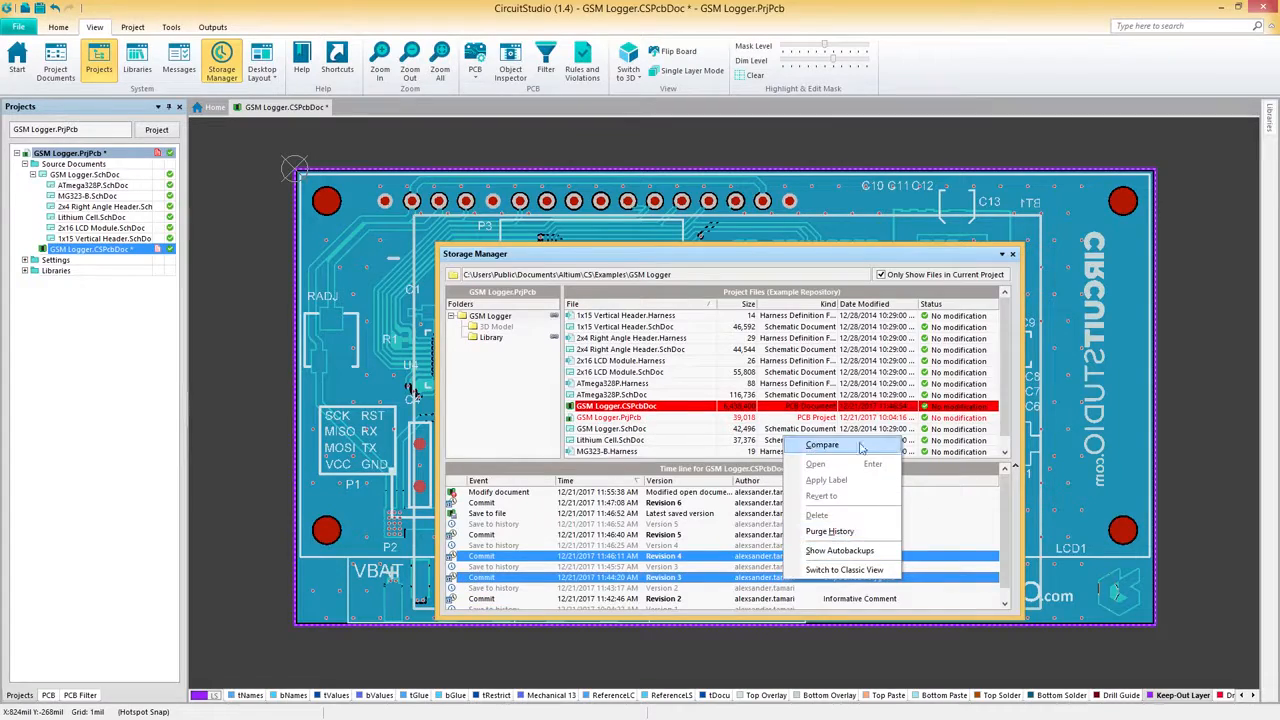